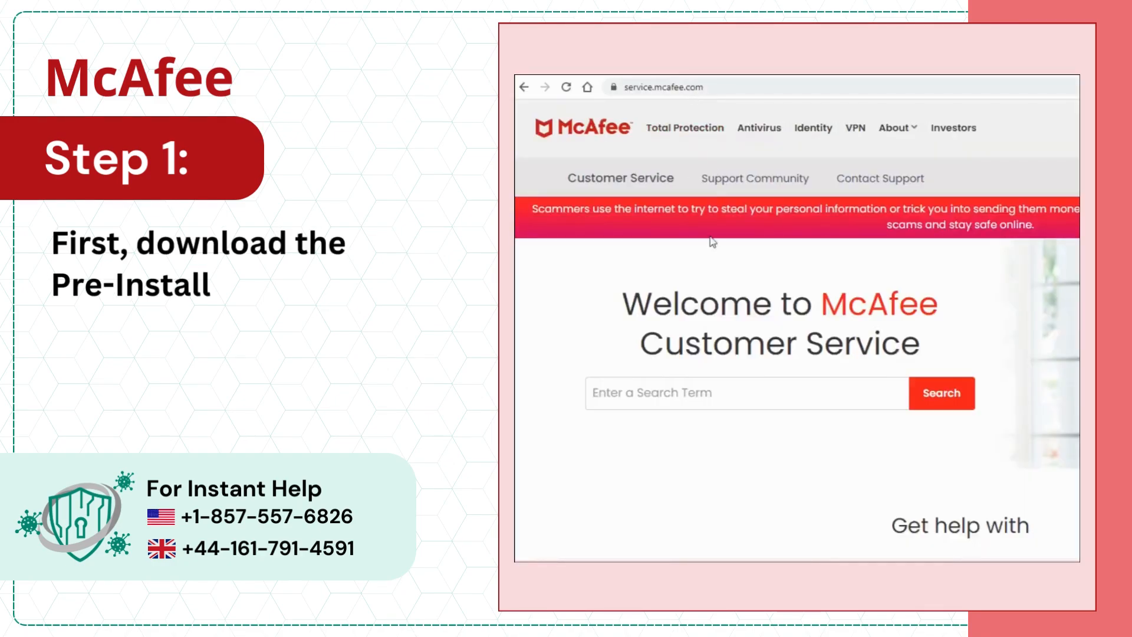
# Run the McAfee Consumer Pre-Install Tool's system check and reach the Total Protection welcome screen.
pyautogui.write('pr')
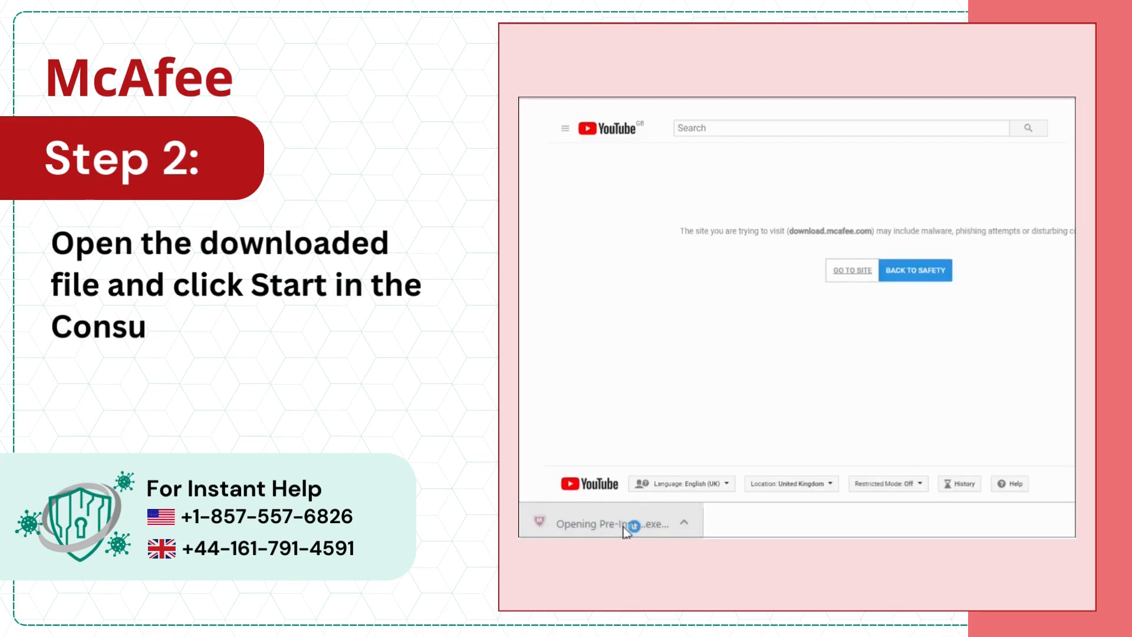
pyautogui.click(611, 523)
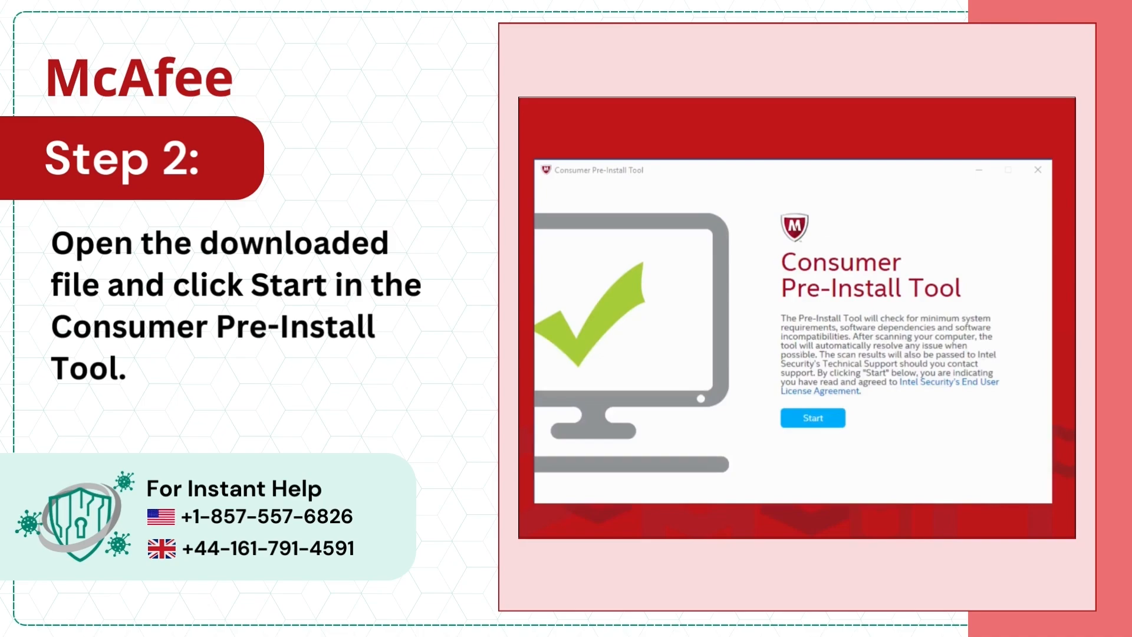
pyautogui.click(811, 417)
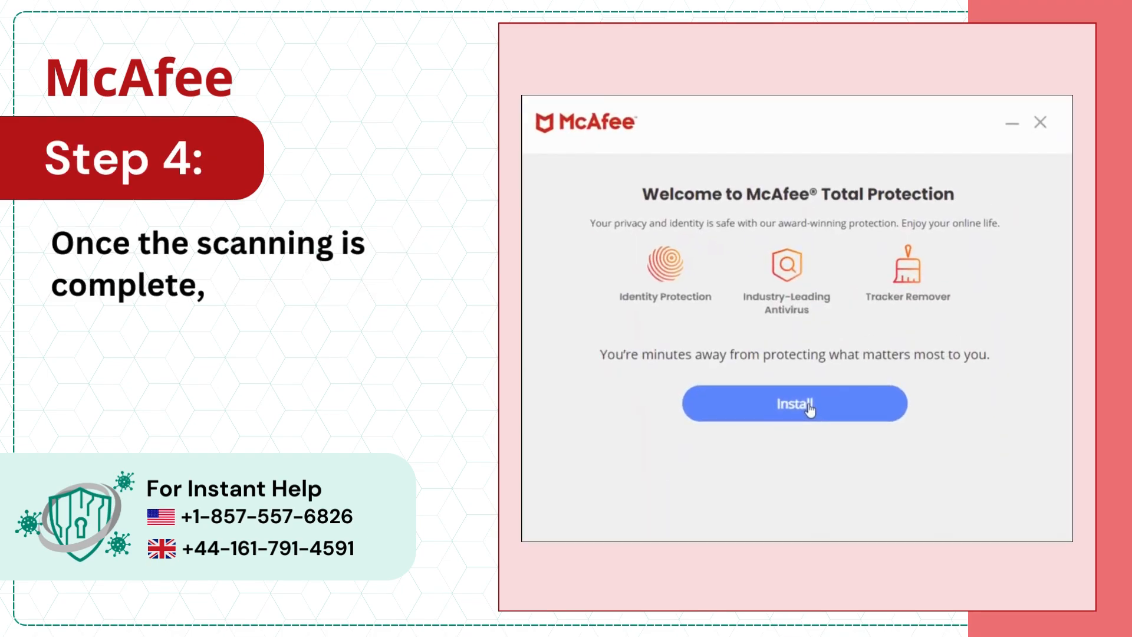
pyautogui.click(794, 403)
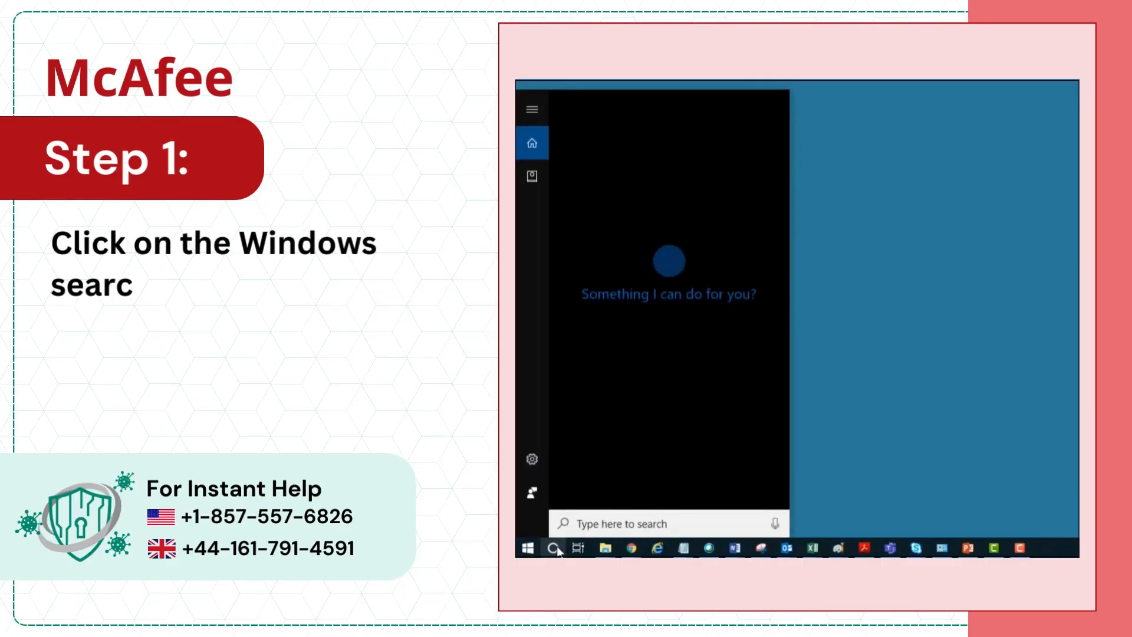
# In an elevated Command Prompt, run net user administrator /active:yes to enable the administrator account.
pyautogui.write('cmd')
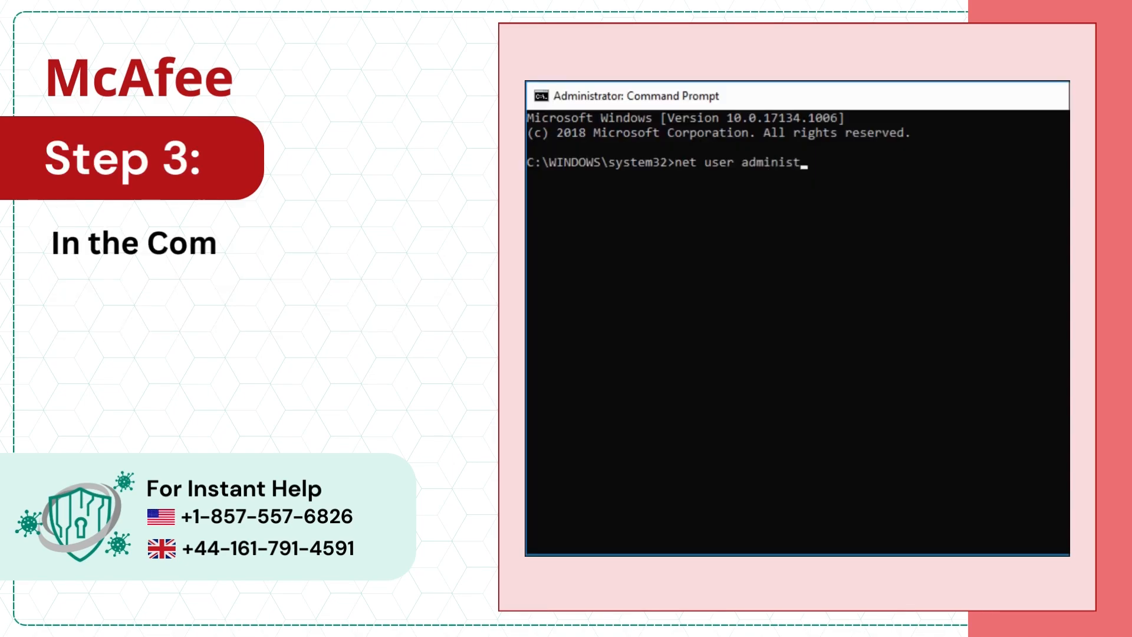
pyautogui.write('rator')
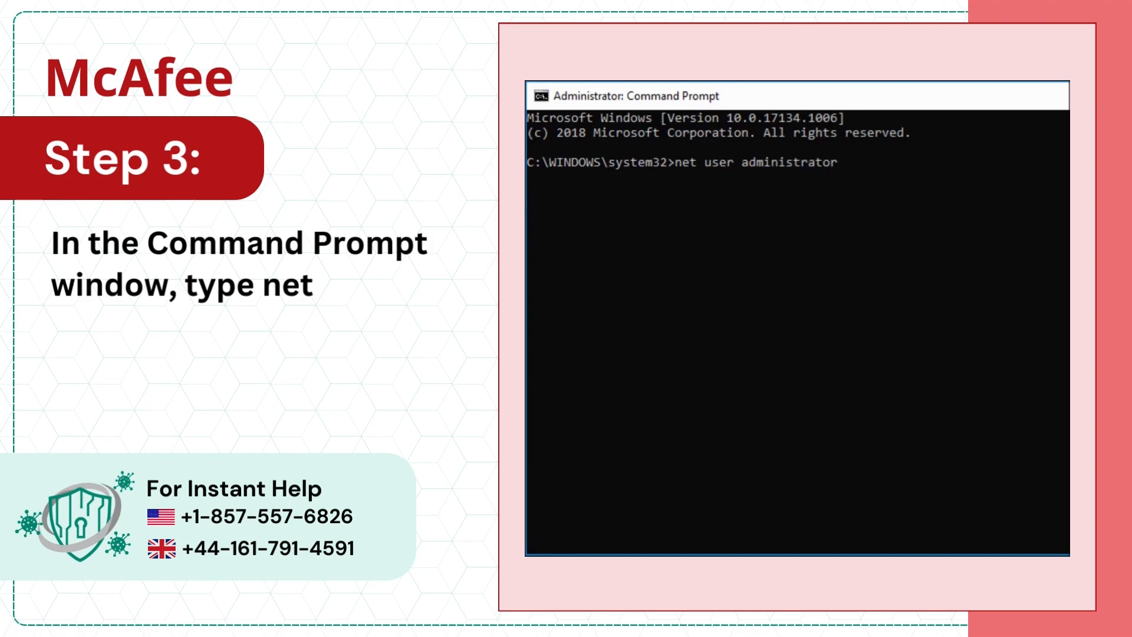
pyautogui.write('/active')
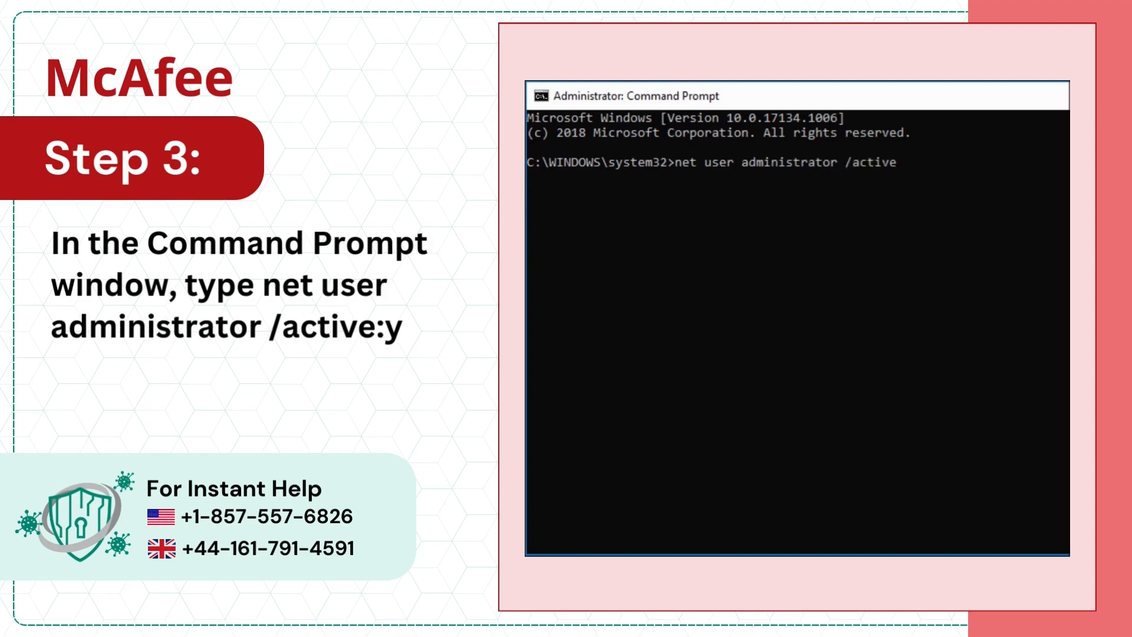
pyautogui.write(':yes')
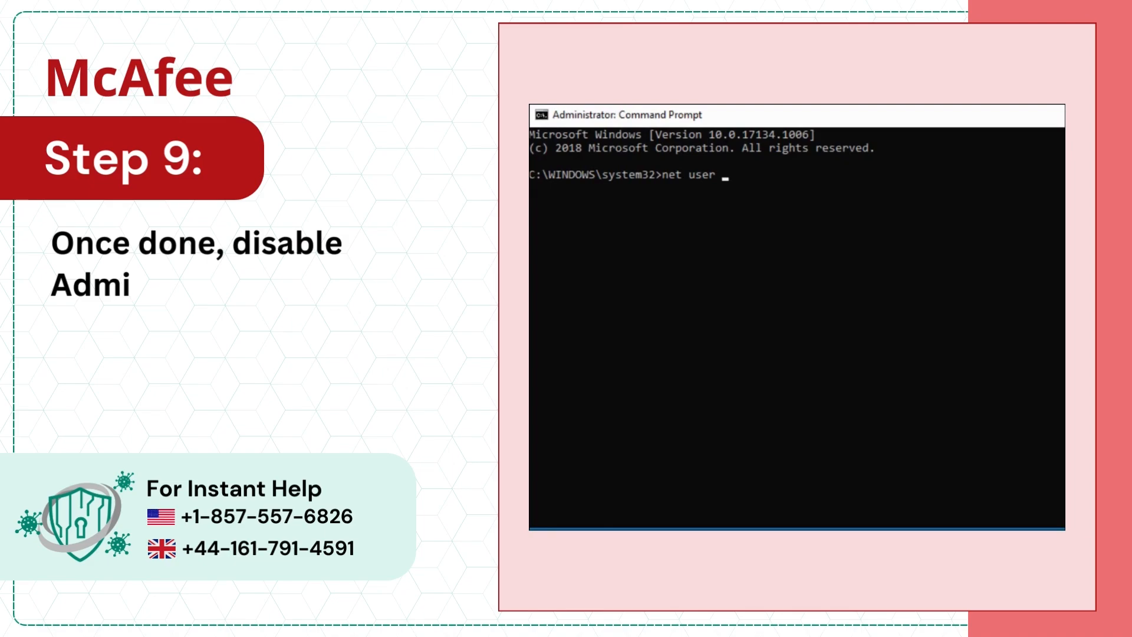
# Disable the administrator account again with net user administrator /active:no.
pyautogui.write('administrator')
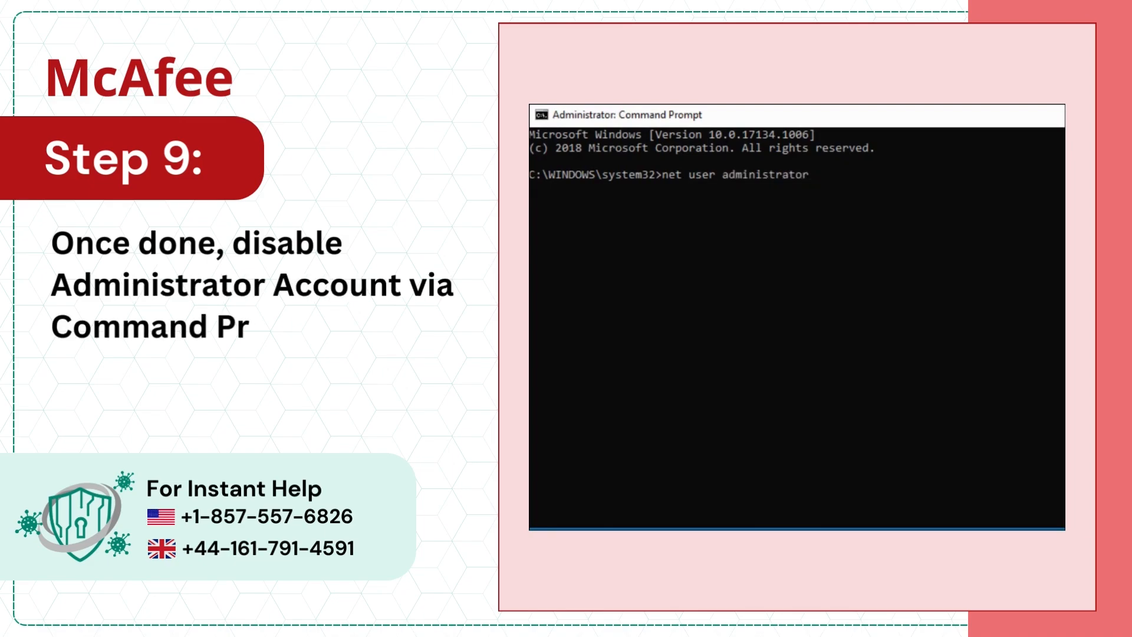
pyautogui.write('/active:no')
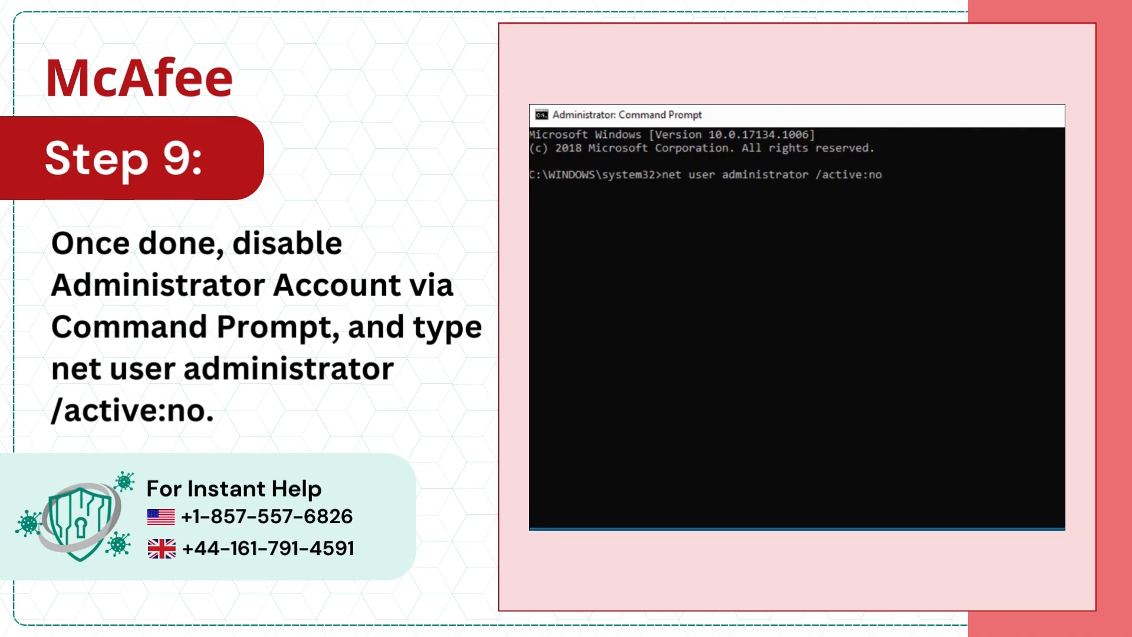
pyautogui.click(578, 569)
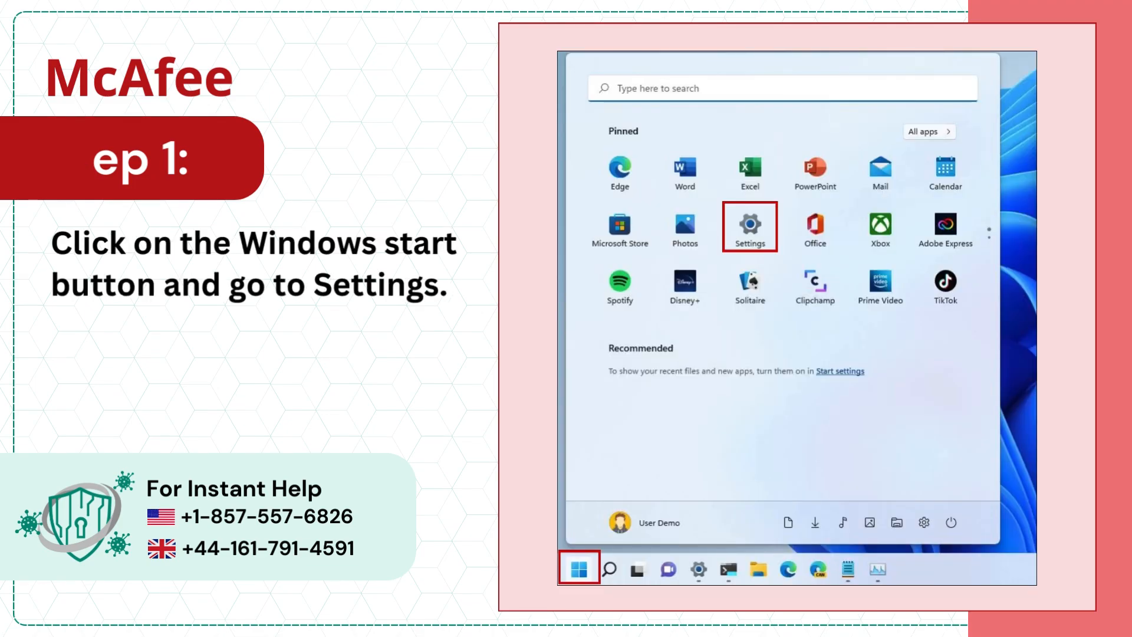
# Check for updates on the Windows Update page in Settings.
pyautogui.click(748, 226)
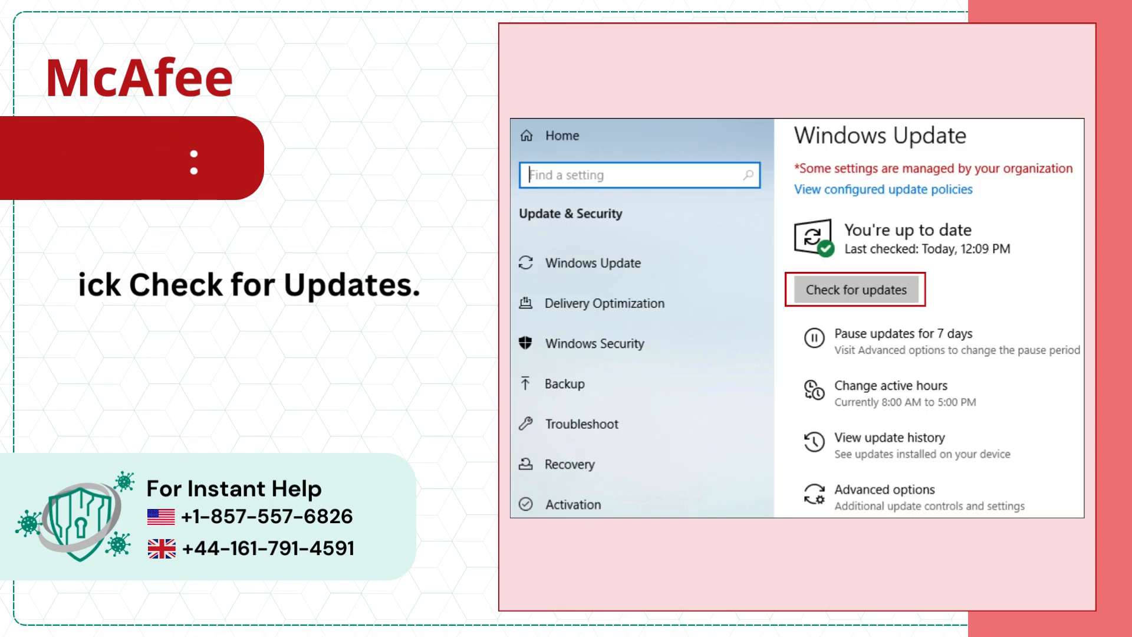
pyautogui.click(855, 289)
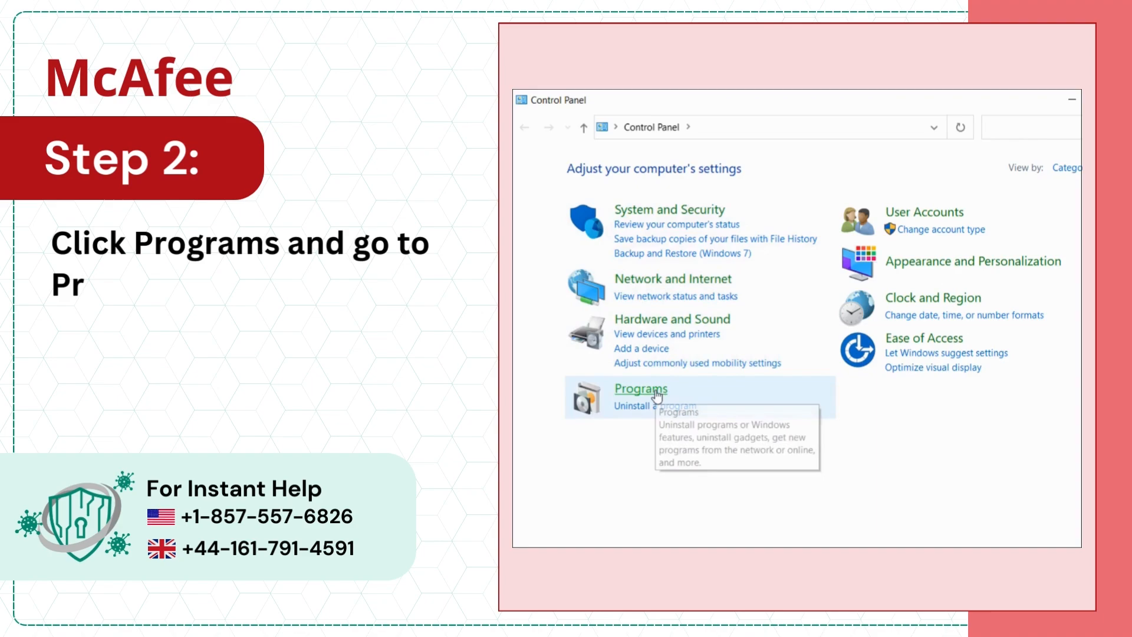
# Start uninstalling McAfee Total Protection from Control Panel's Programs list.
pyautogui.click(640, 389)
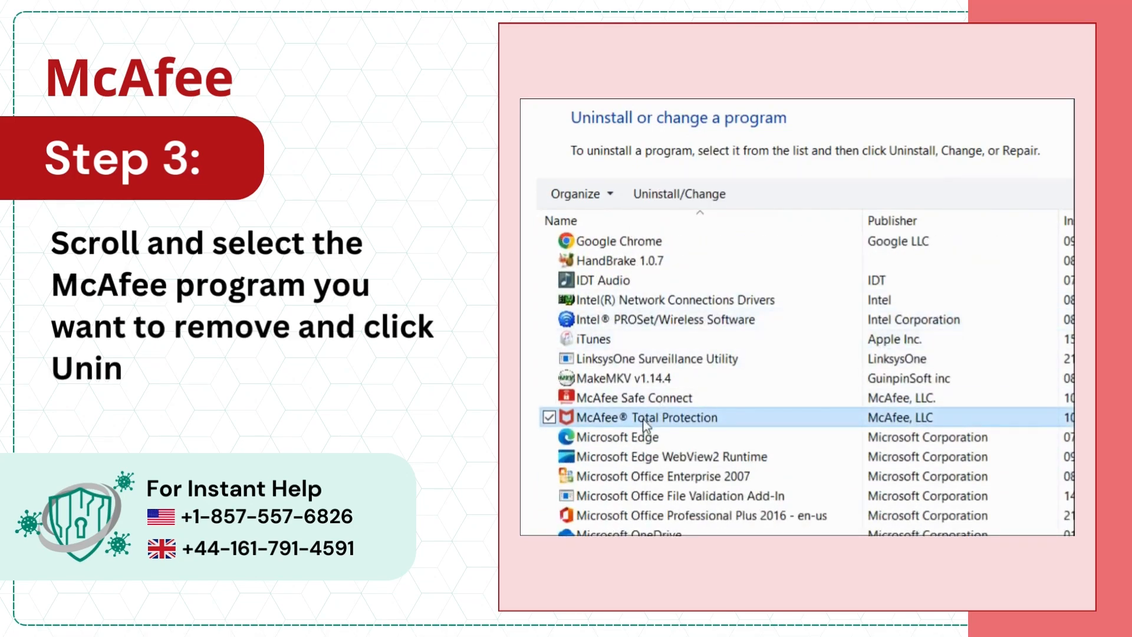
pyautogui.moveTo(678, 193)
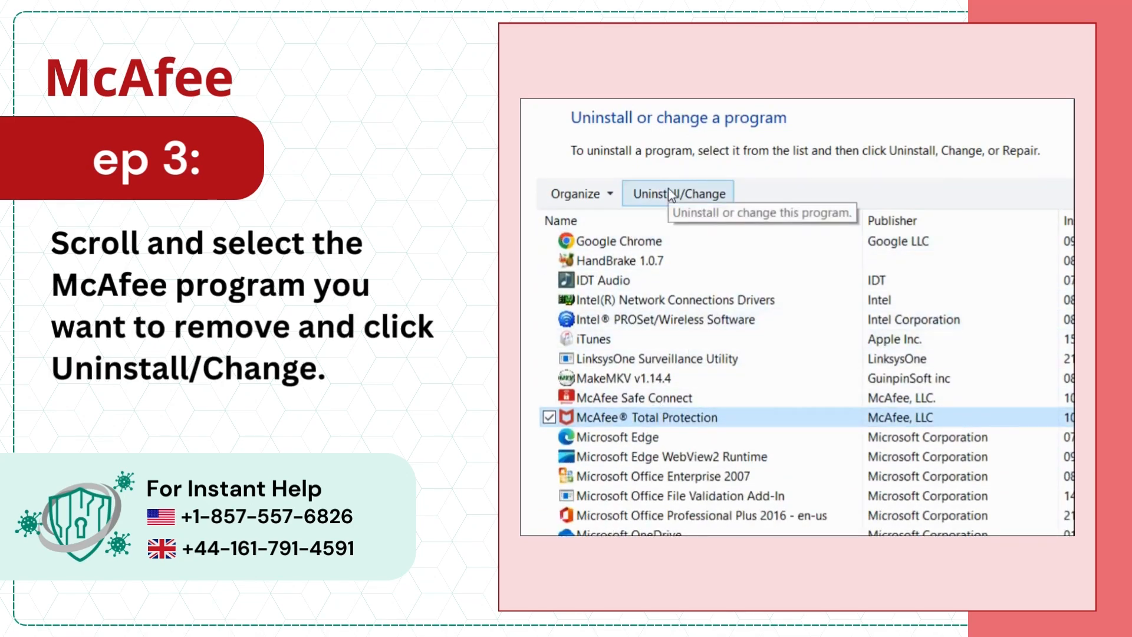
pyautogui.click(676, 193)
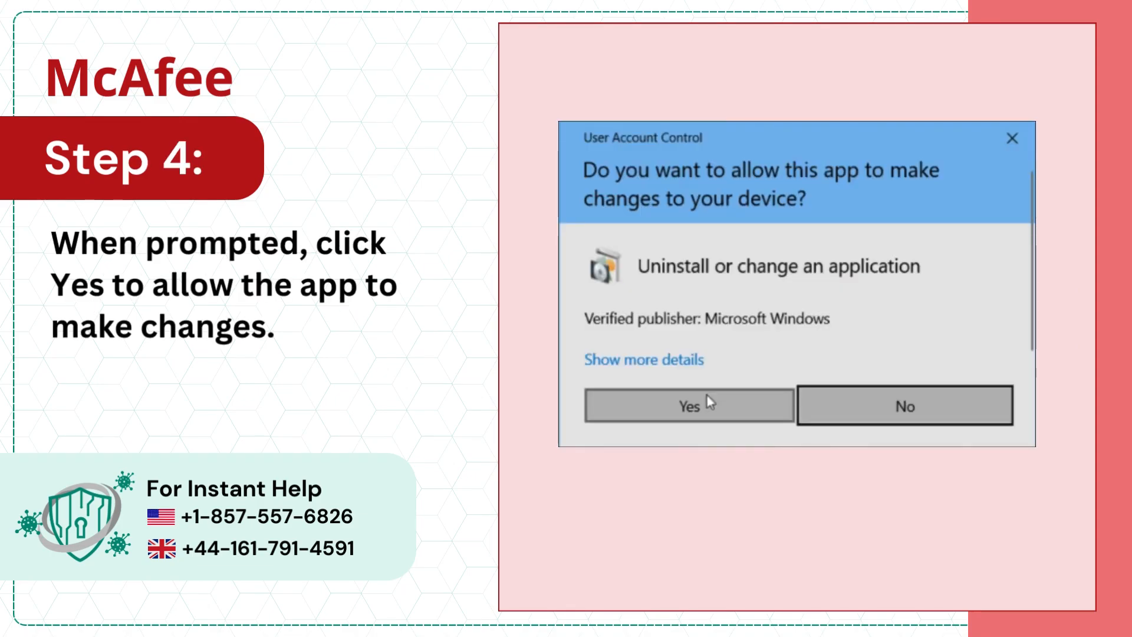
# Allow UAC, uninstall McAfee Total Protection, restart, and start its reinstall.
pyautogui.click(688, 405)
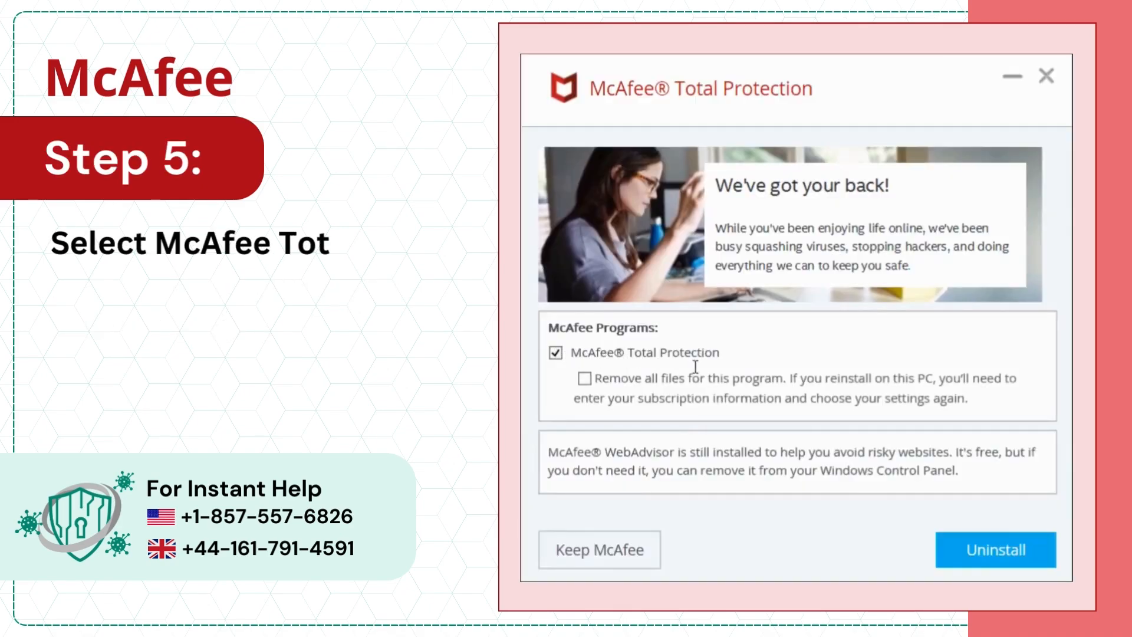
pyautogui.click(994, 549)
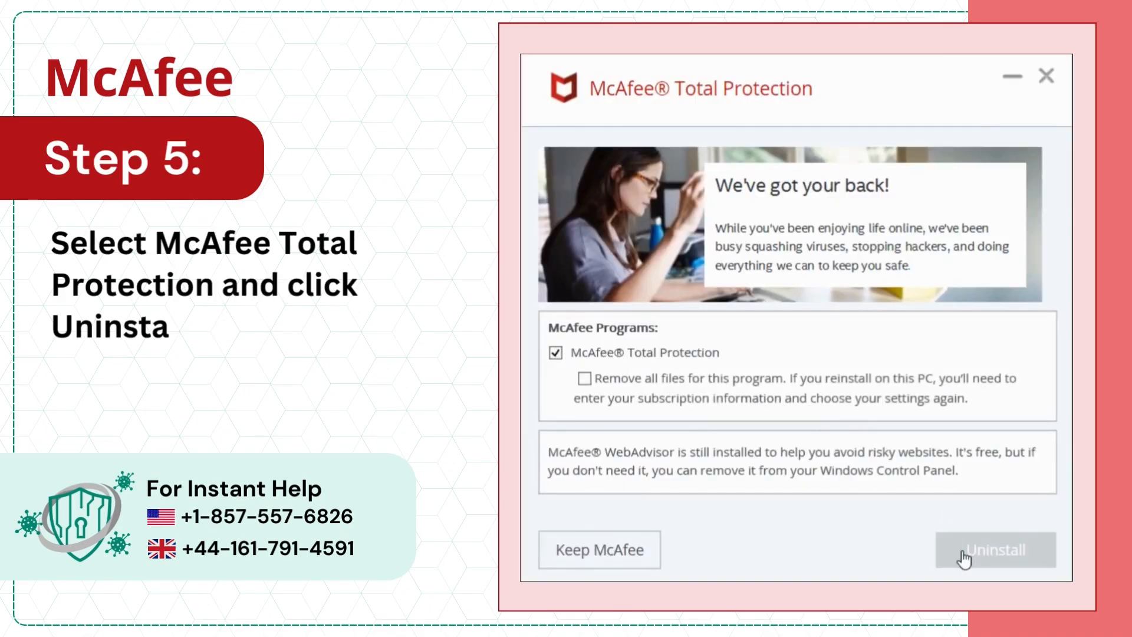
pyautogui.click(995, 549)
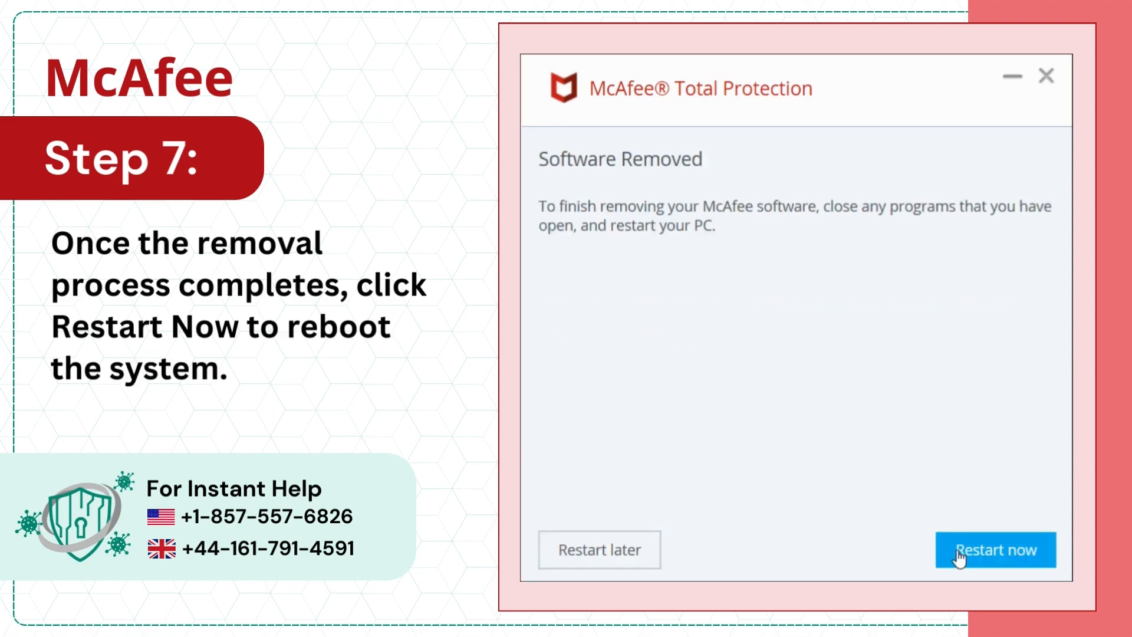
pyautogui.click(995, 550)
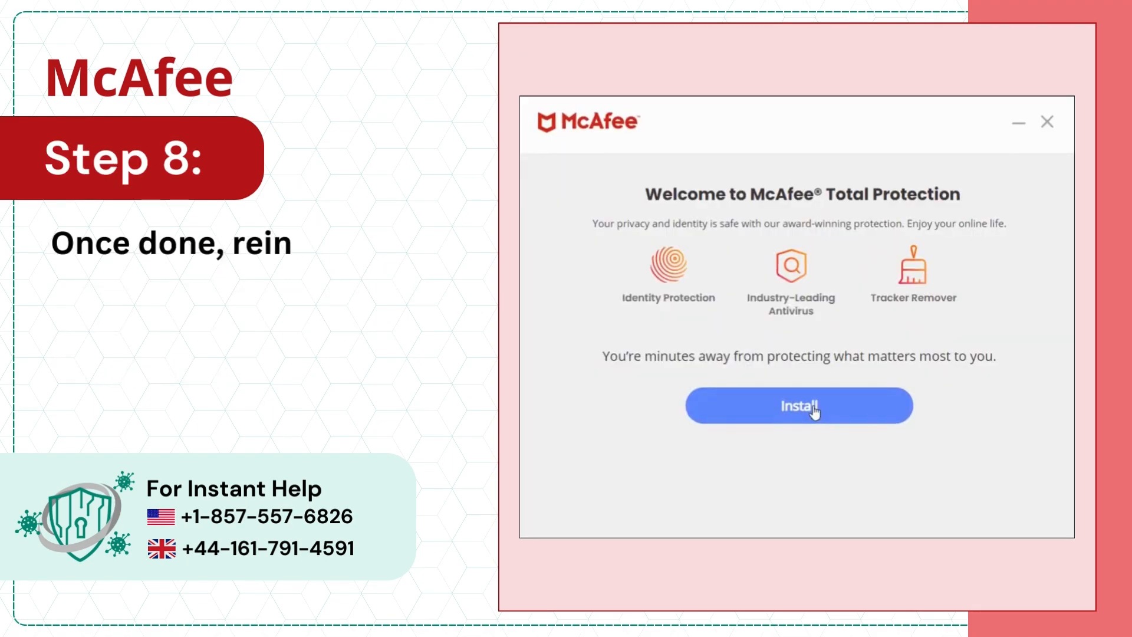
pyautogui.click(799, 405)
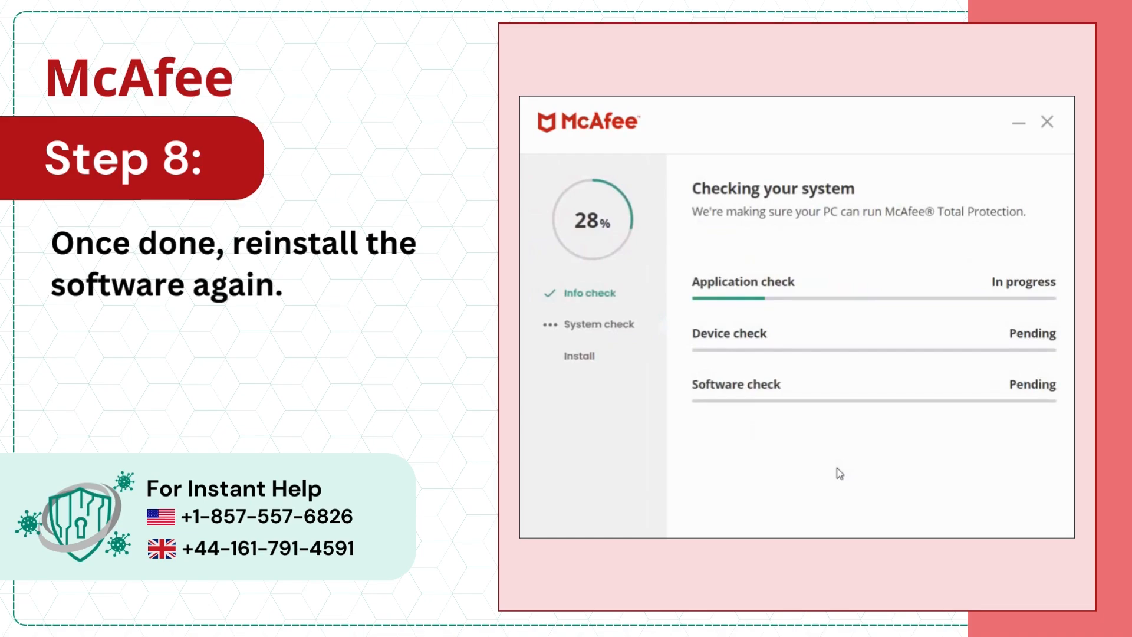